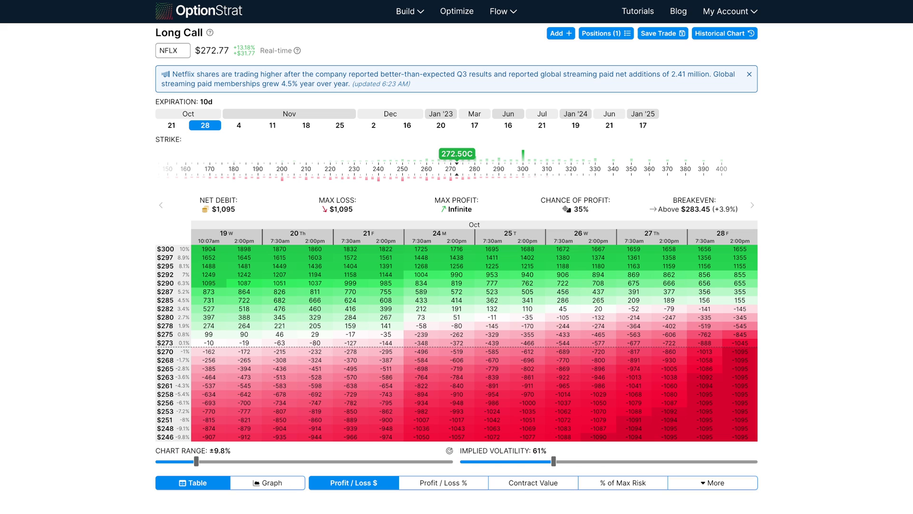
pyautogui.moveTo(449, 237)
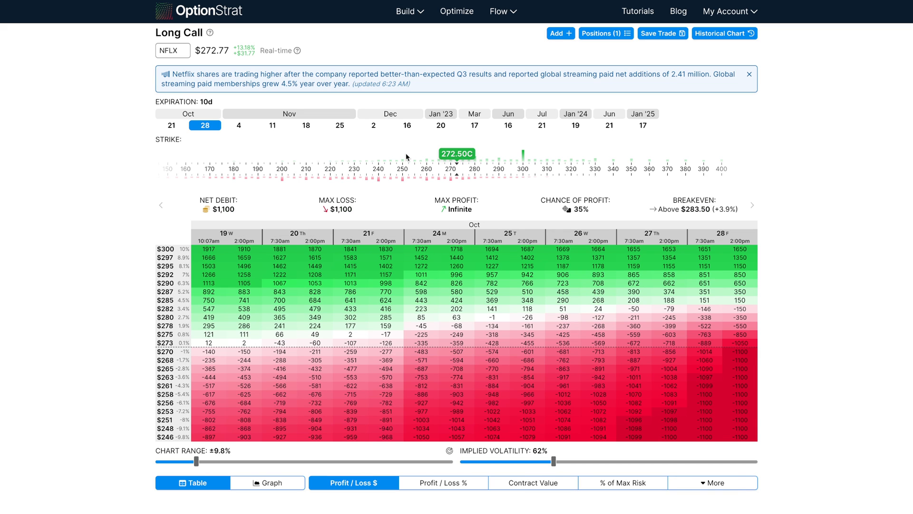
# - Give the NFLX 272.5 call a custom $7 cost basis, making net debit $700 with a $405 unrealized gain
pyautogui.click(408, 12)
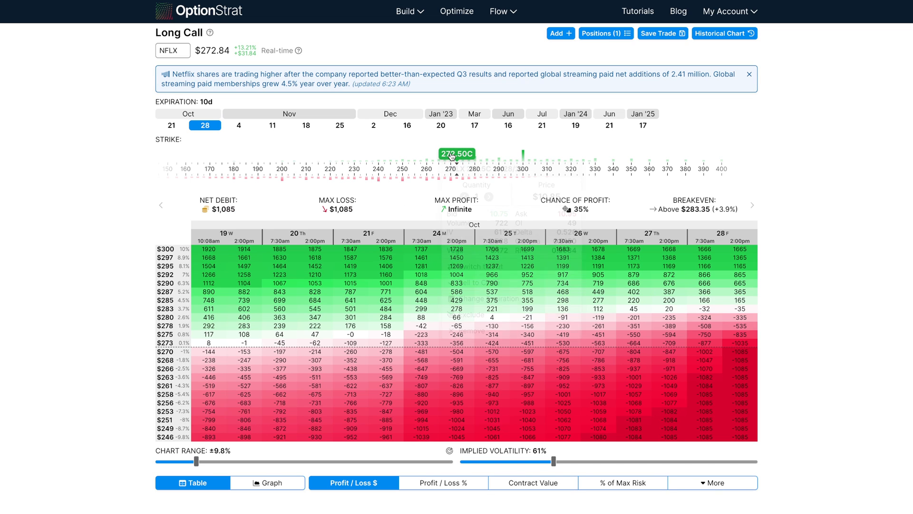
pyautogui.click(457, 153)
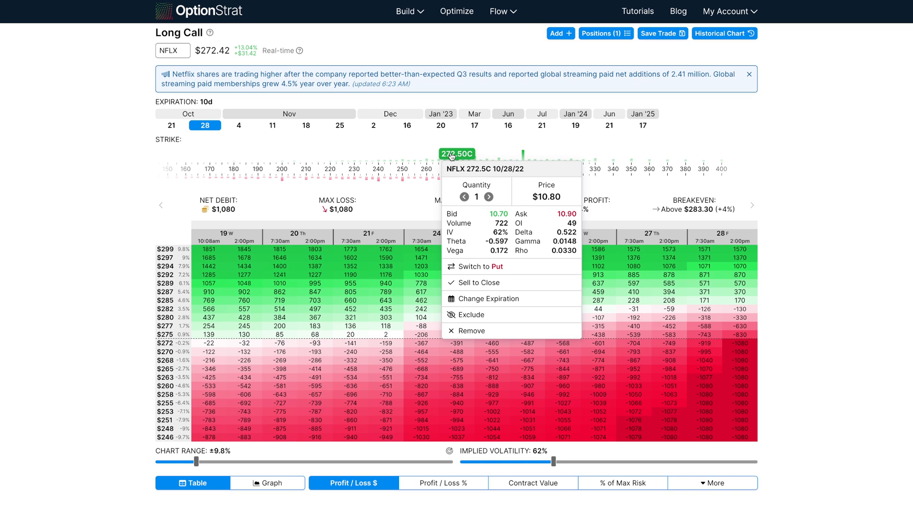
pyautogui.moveTo(473, 178)
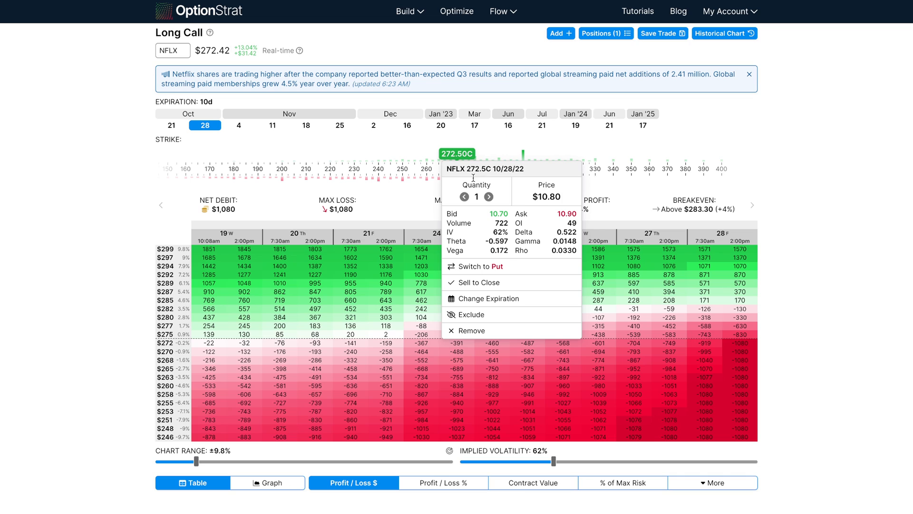
pyautogui.click(546, 196)
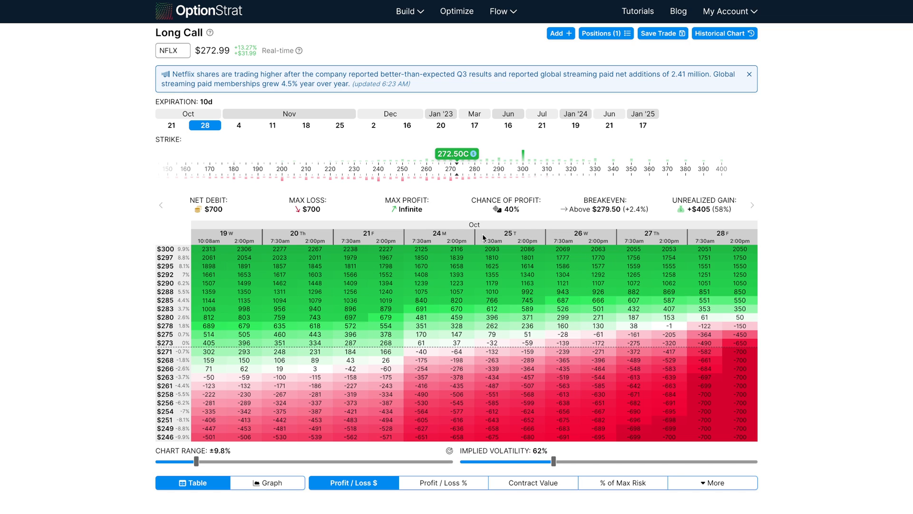
pyautogui.moveTo(525, 207)
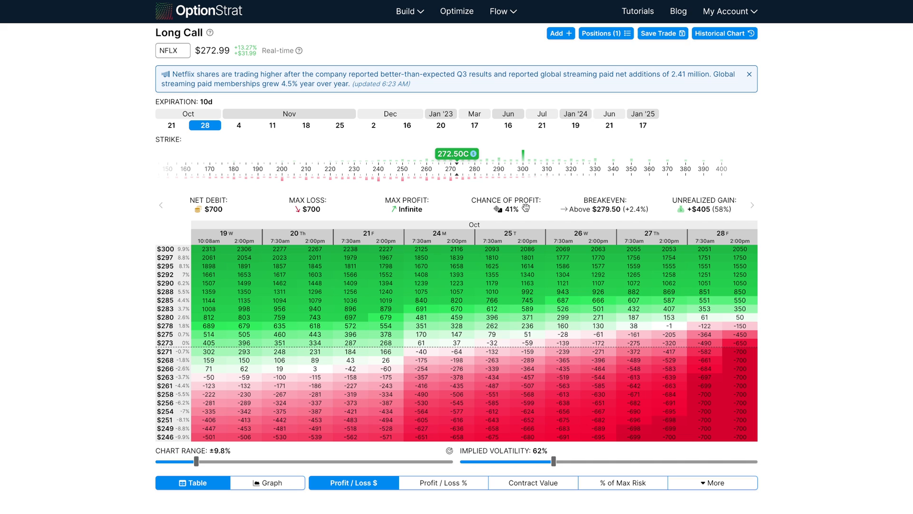
# - Add a sold 242.50 put leg, turning the position into a Long Combo with a $510 net debit
pyautogui.click(561, 33)
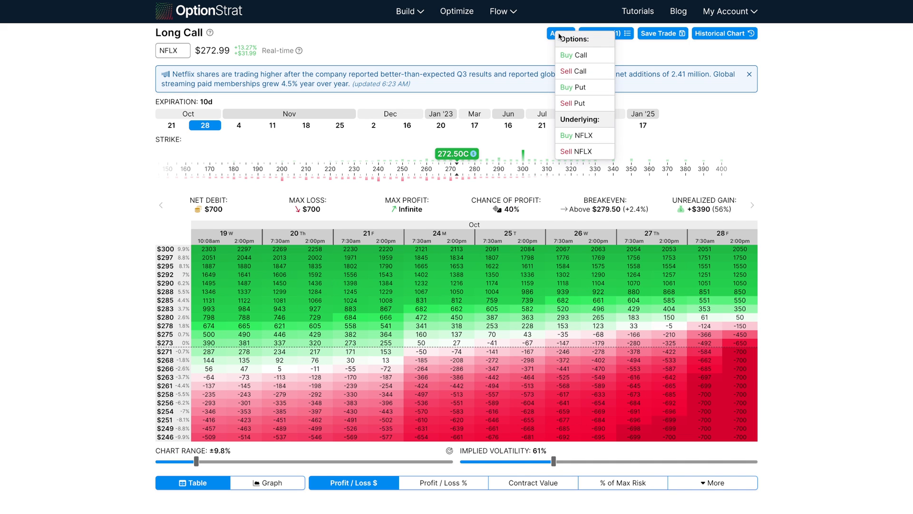
pyautogui.click(565, 87)
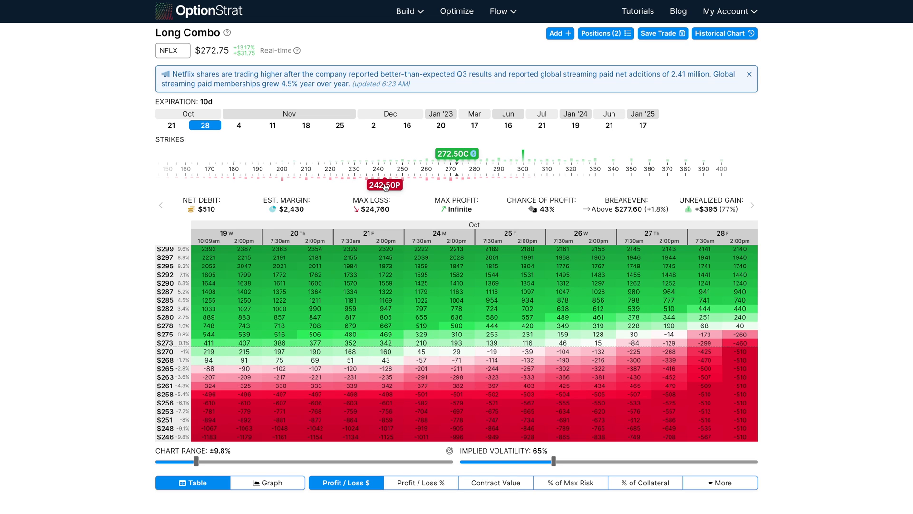
# - Buy to close the 242.50 put at $1.50, booking a $40 realized gain
pyautogui.click(384, 185)
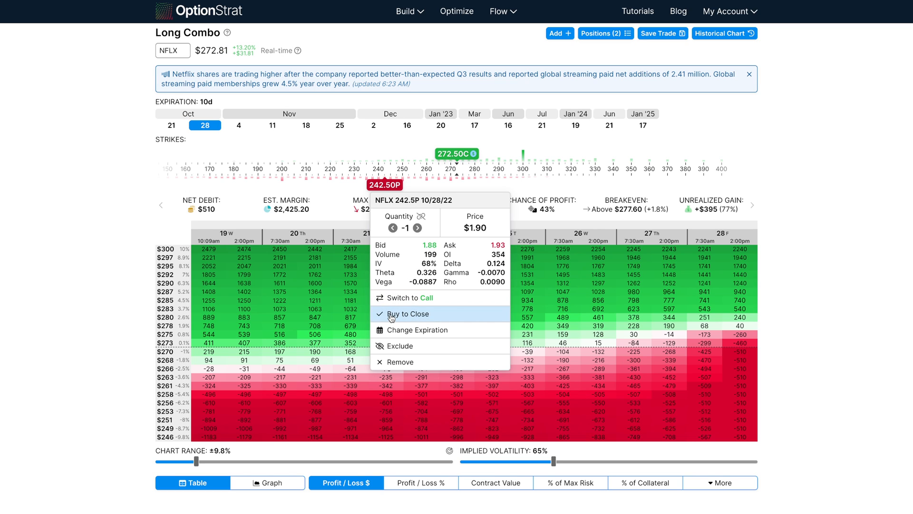
pyautogui.click(409, 313)
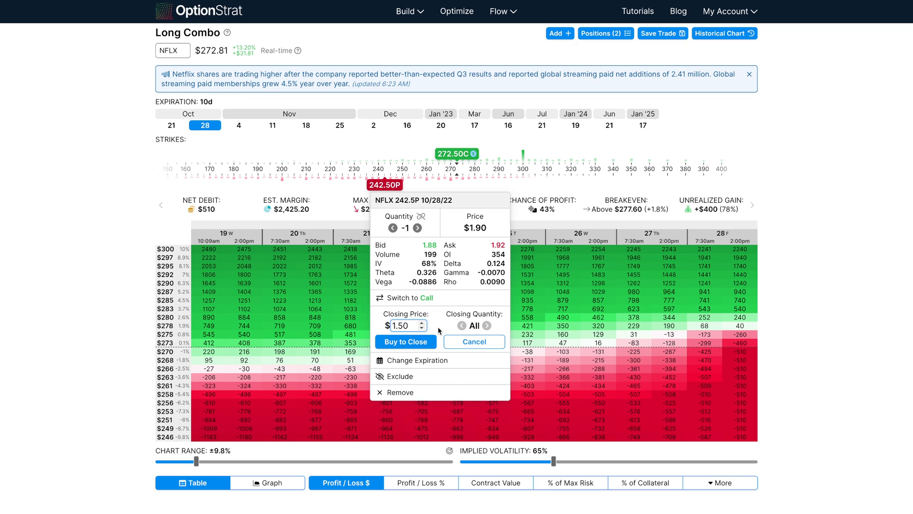
pyautogui.click(406, 342)
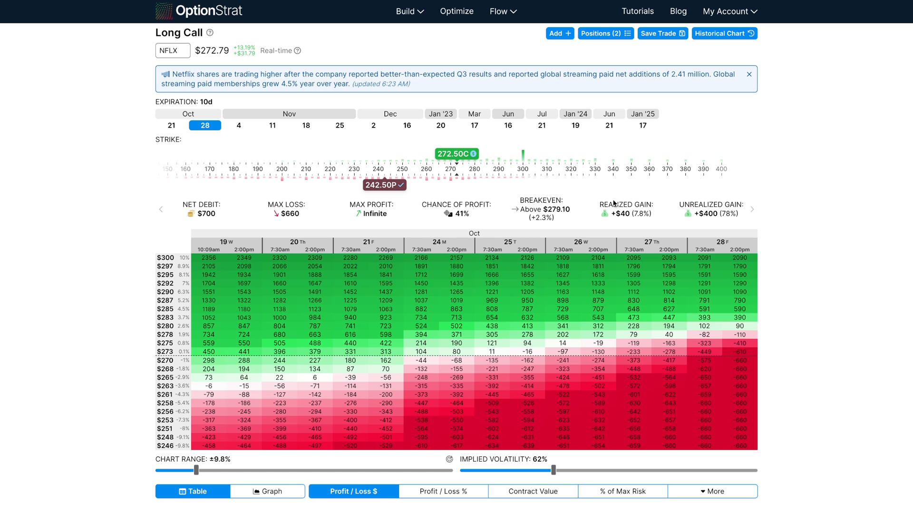
pyautogui.moveTo(618, 206)
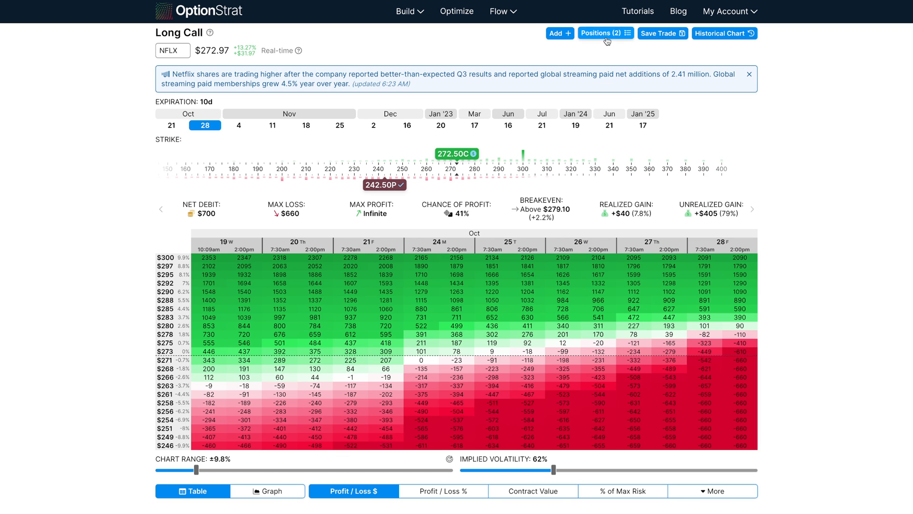
# - Show the positions list with the $7 call, its $405 unrealized gain and the closed put
pyautogui.click(605, 33)
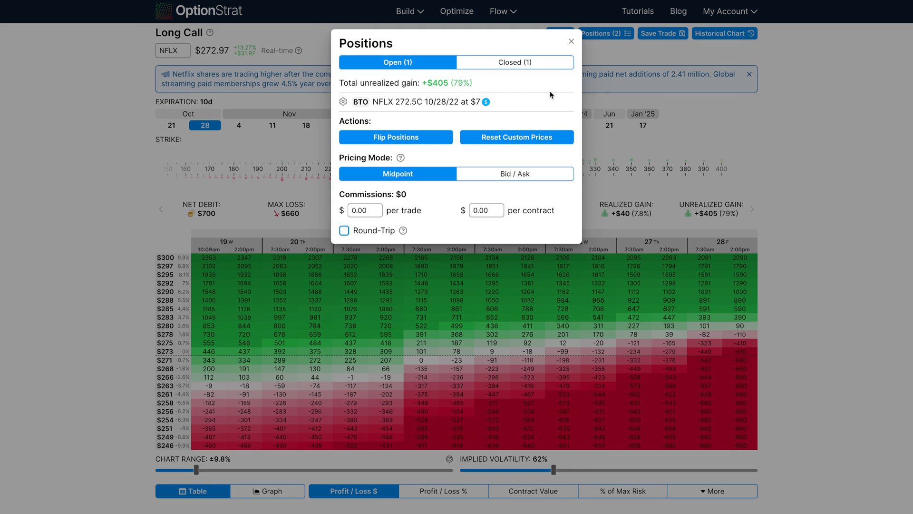
pyautogui.moveTo(435, 200)
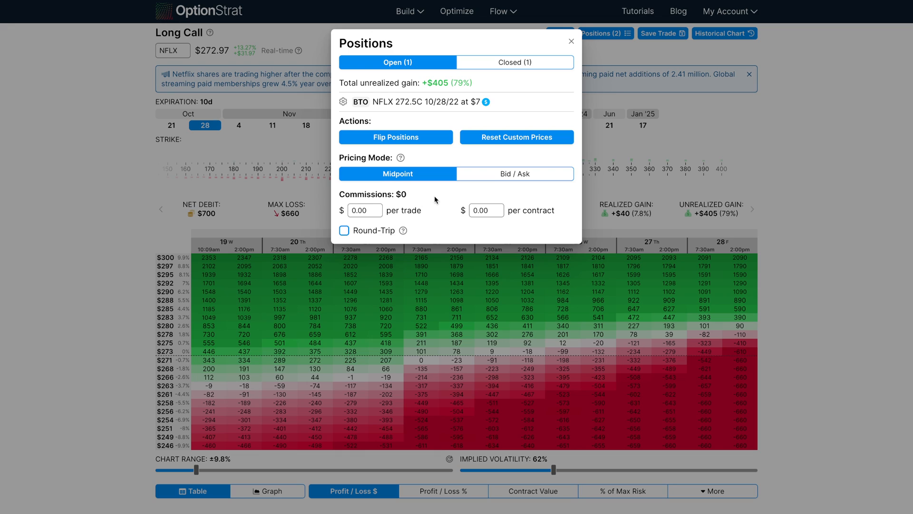
pyautogui.moveTo(447, 203)
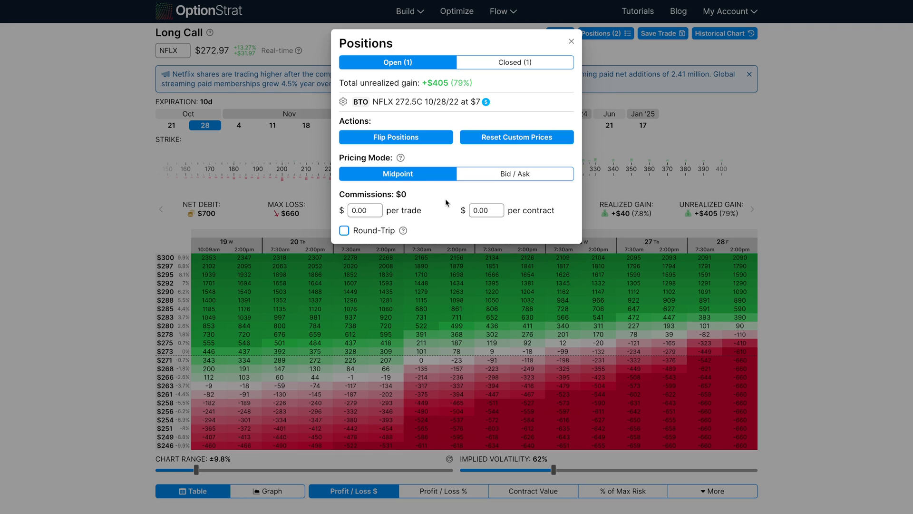
pyautogui.moveTo(425, 191)
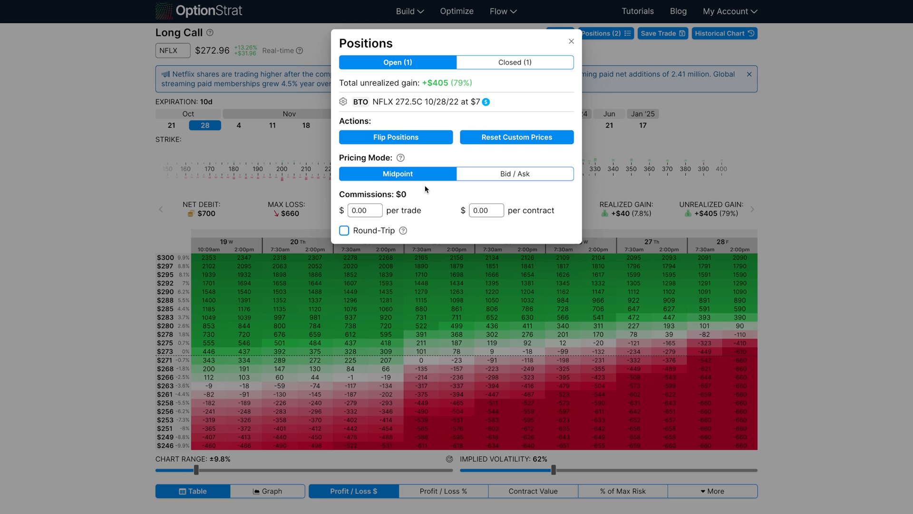
# - Dismiss the positions list and show the 272.50 call's details with its $7.00 cost basis
pyautogui.click(570, 41)
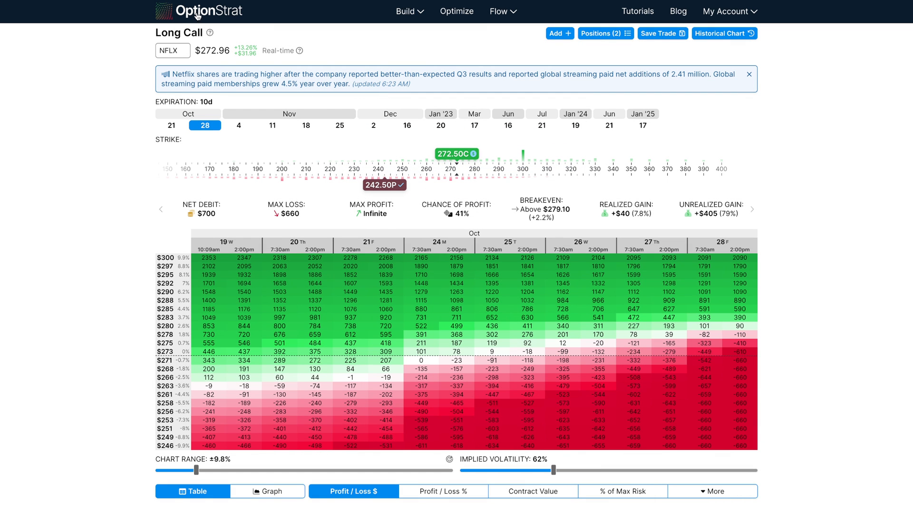
pyautogui.moveTo(258, 40)
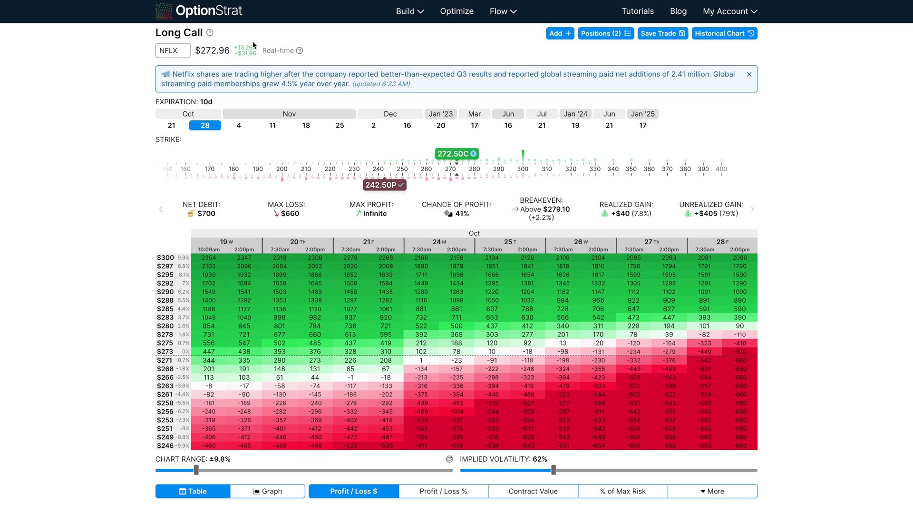
pyautogui.click(456, 153)
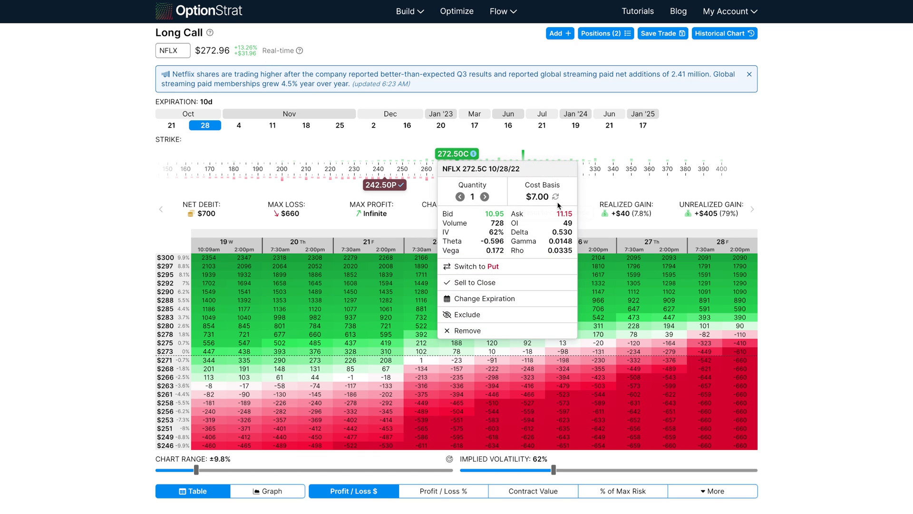